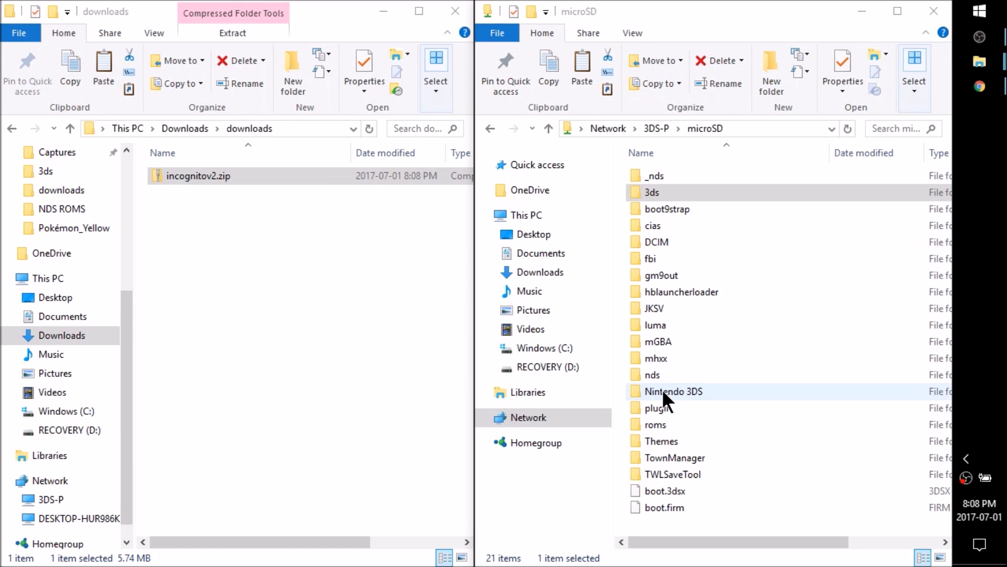
{"action": "mouse_move", "coordinate": [673, 358]}
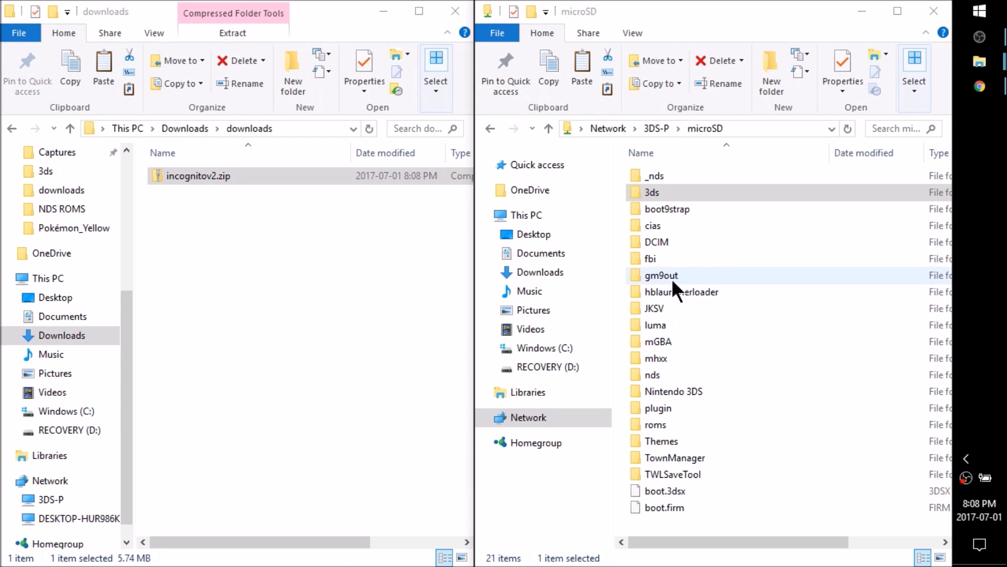
{"action": "mouse_move", "coordinate": [340, 253]}
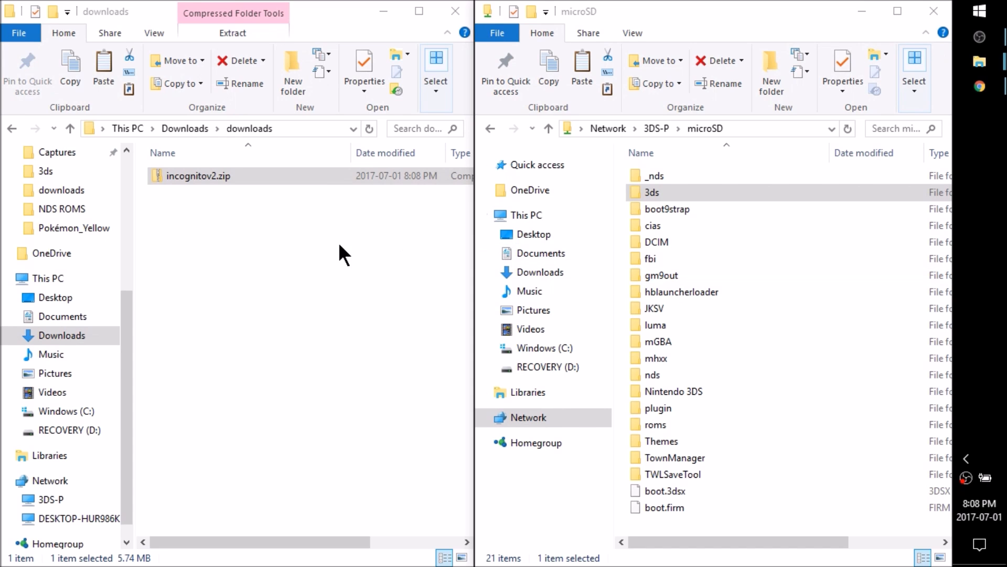
{"action": "mouse_move", "coordinate": [196, 199]}
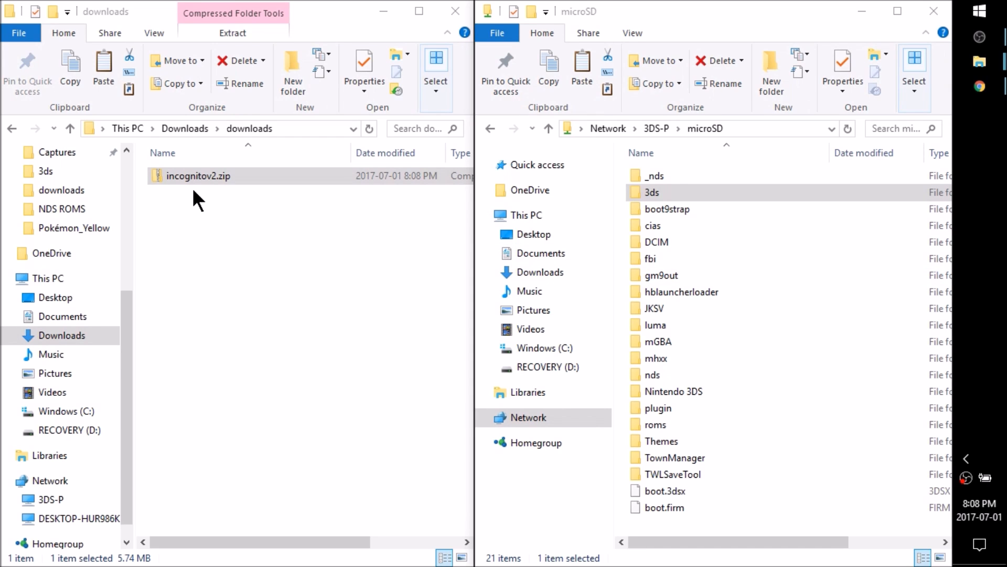
Select incognitov2.zip and bring up its context menu to extract it into downloads
{"action": "left_click", "coordinate": [199, 175]}
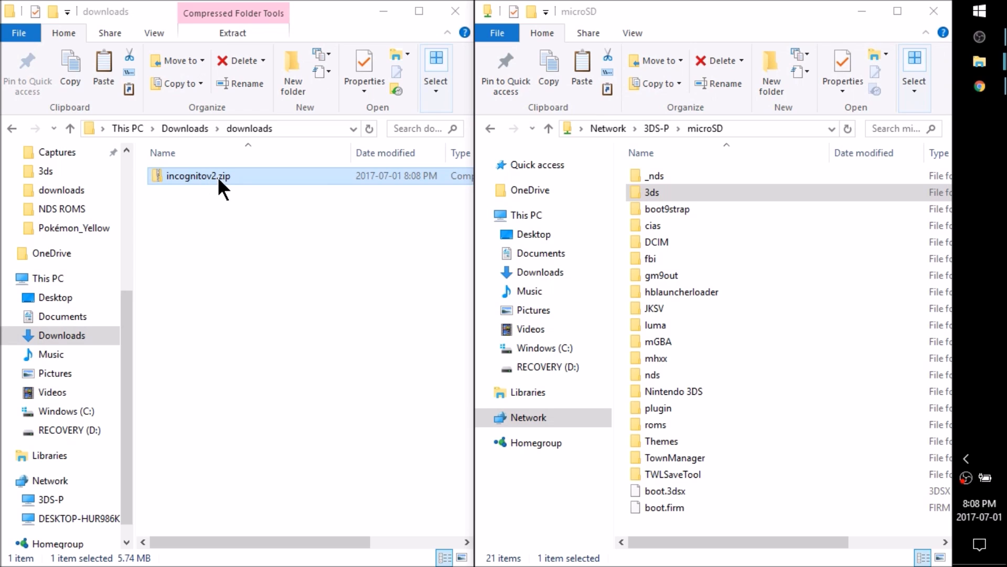
{"action": "right_click", "coordinate": [199, 175]}
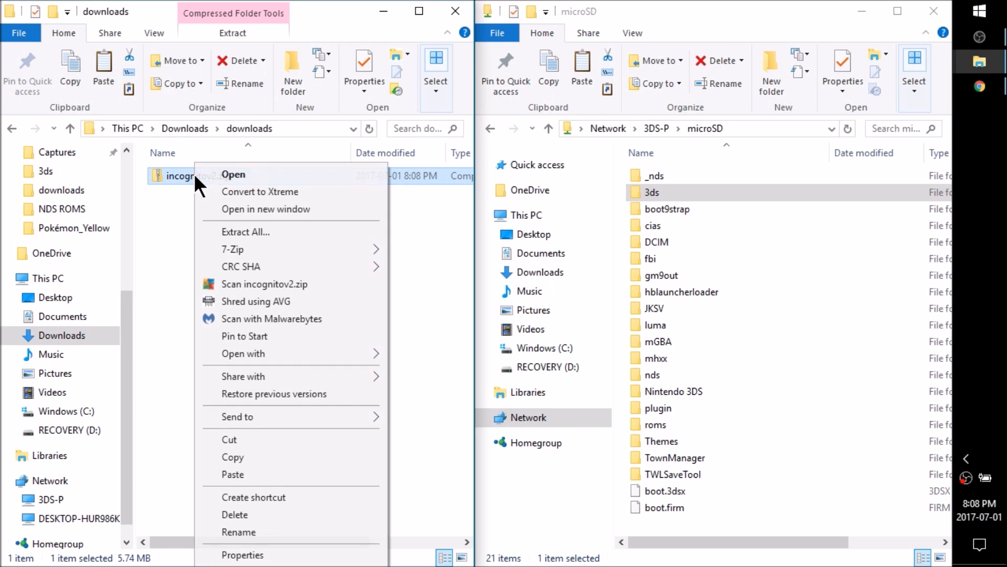
{"action": "mouse_move", "coordinate": [231, 249]}
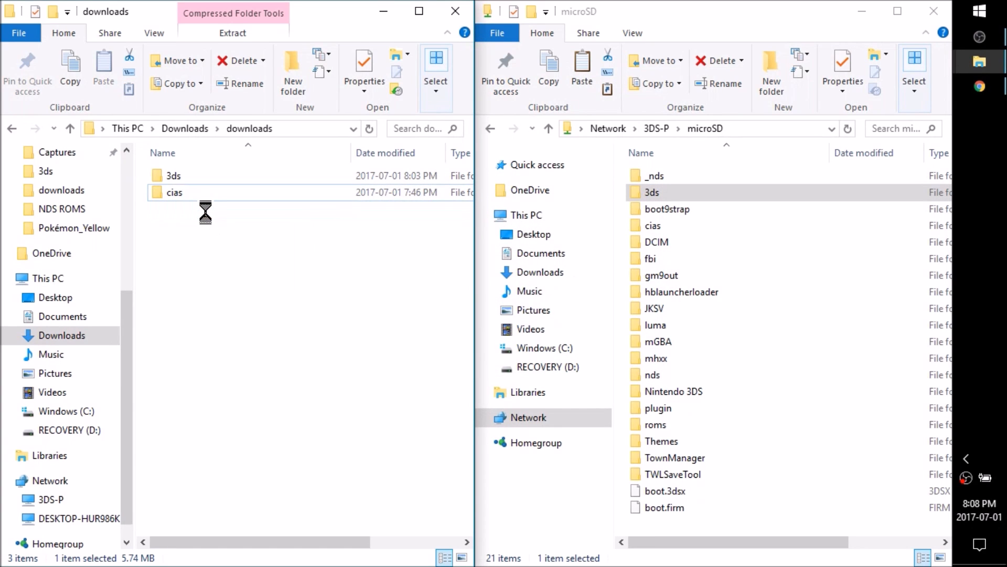
Enter the extracted cias folder and inspect PKSM.cia among the three CIA files
{"action": "left_click", "coordinate": [174, 192]}
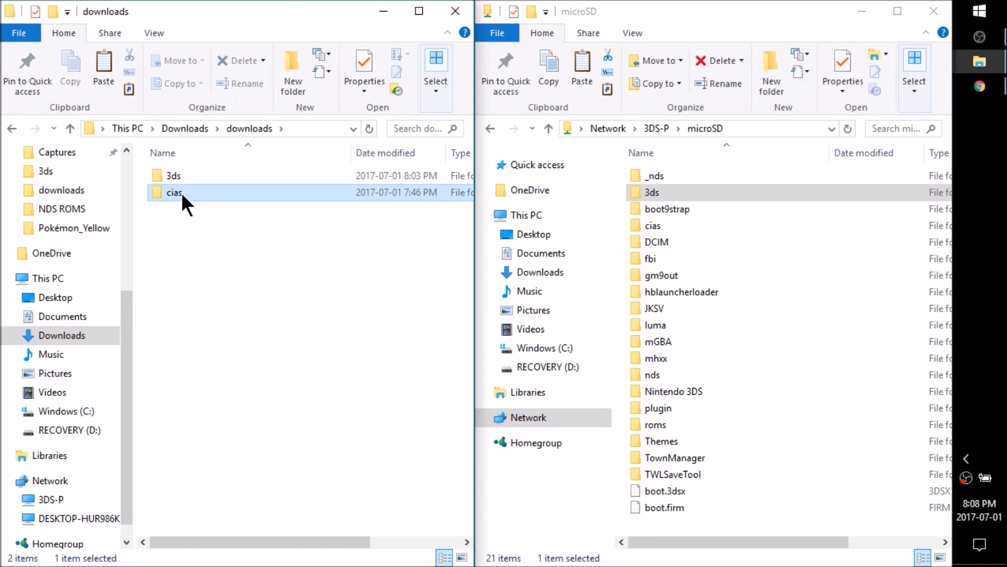
{"action": "double_click", "coordinate": [173, 192]}
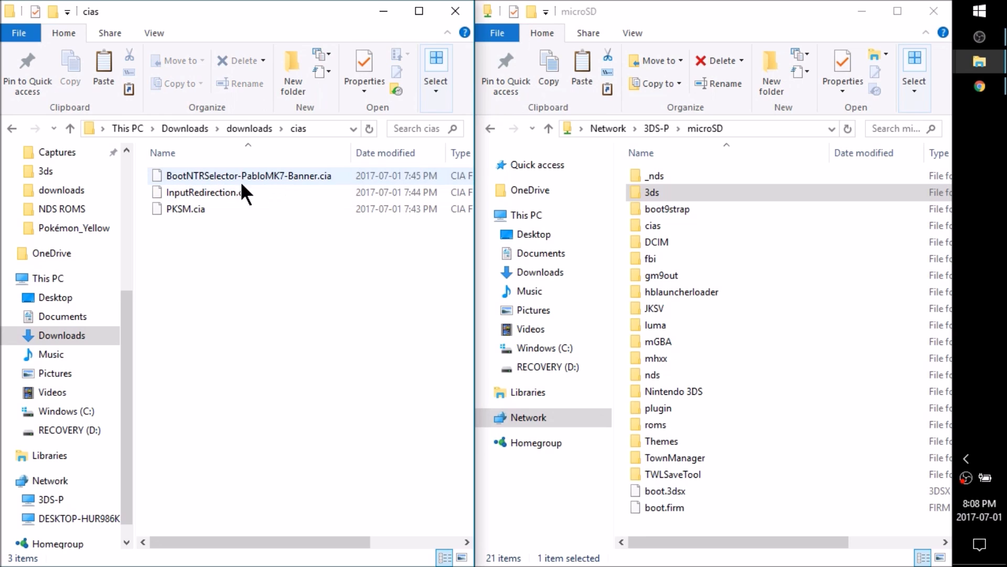
{"action": "mouse_move", "coordinate": [212, 192]}
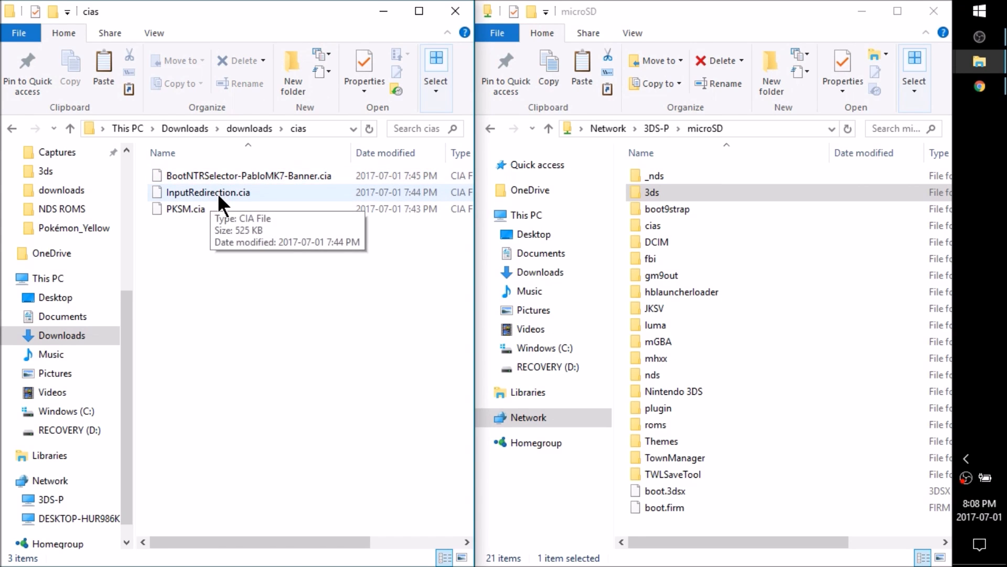
{"action": "left_click", "coordinate": [186, 209]}
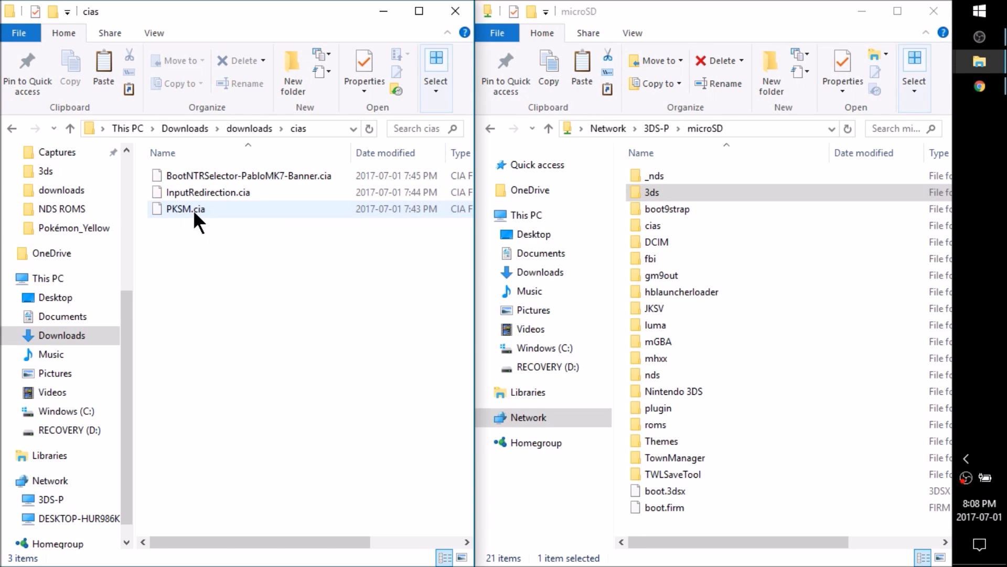
{"action": "mouse_move", "coordinate": [197, 212]}
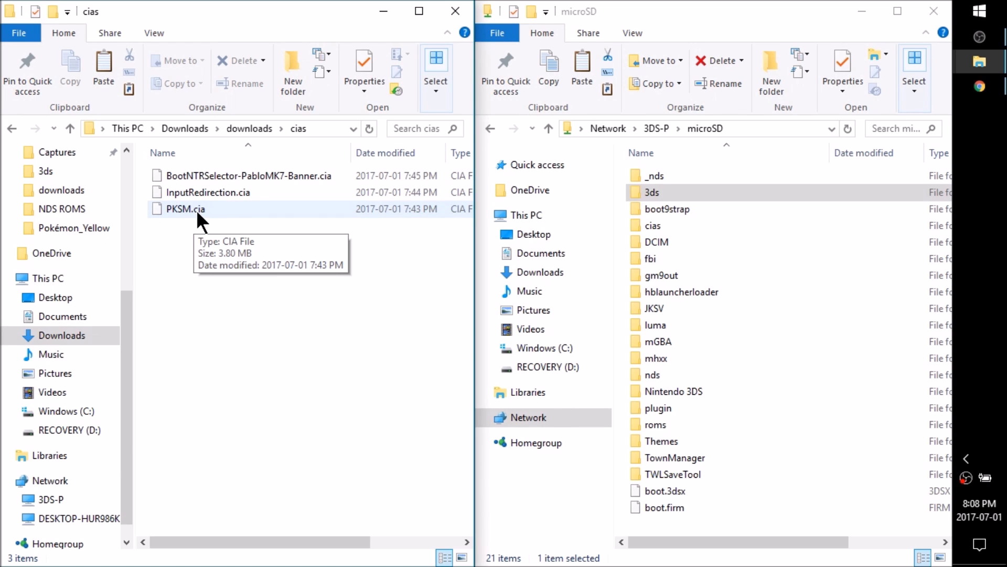
{"action": "mouse_move", "coordinate": [230, 227]}
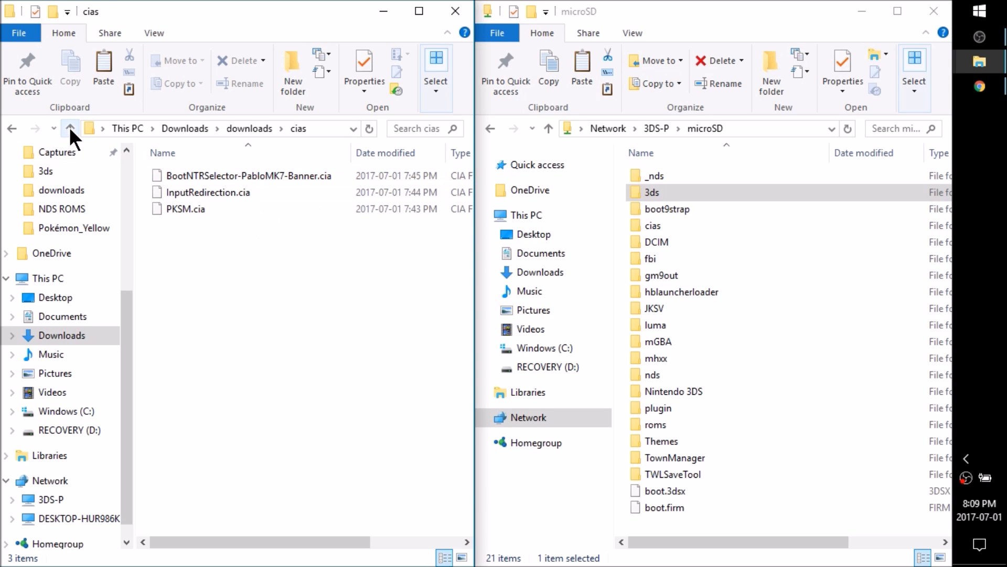
Return to downloads, enter the 3ds folder with themely, Cthulhu, FBI and JKSM, and clear the selection
{"action": "left_click", "coordinate": [71, 128]}
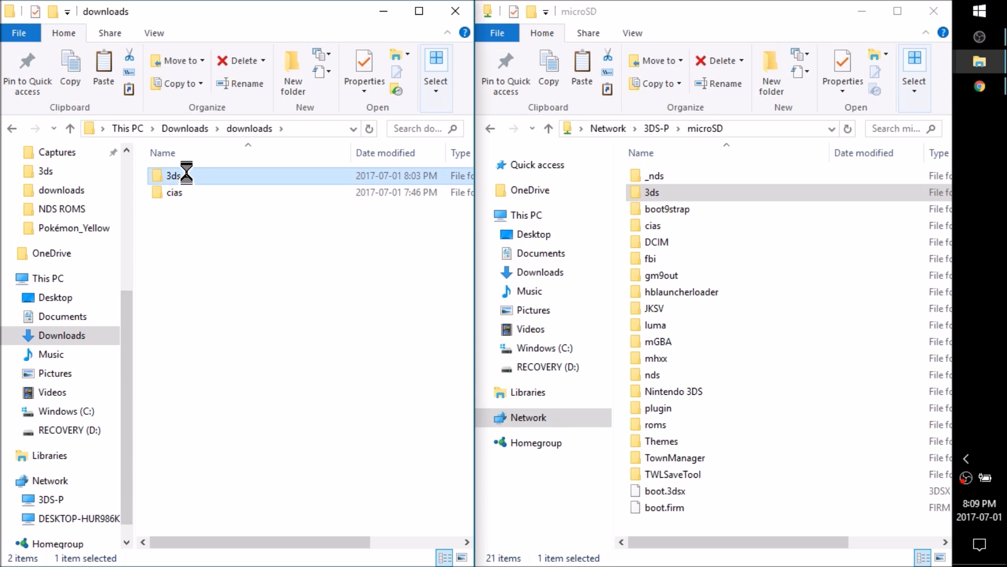
{"action": "double_click", "coordinate": [173, 175]}
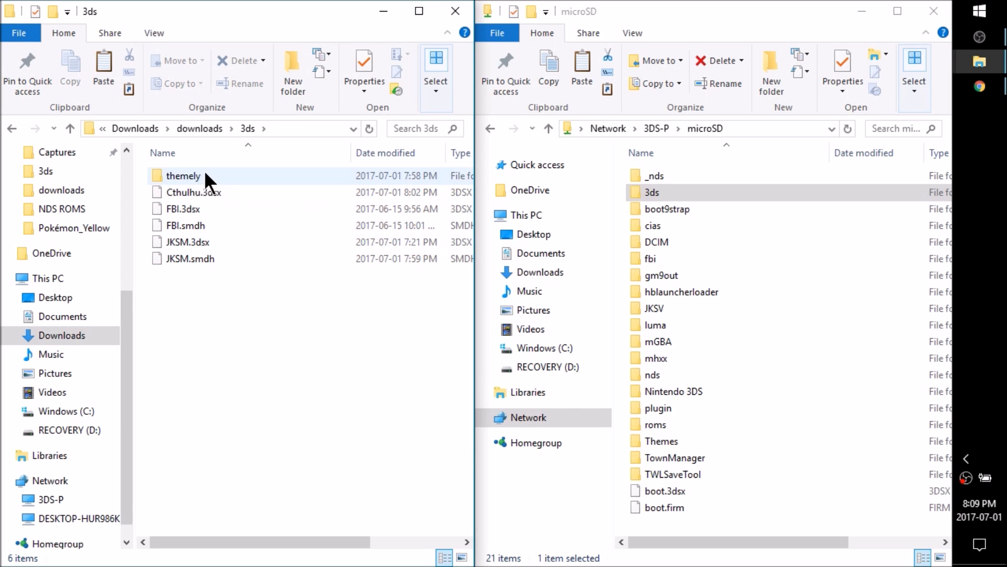
{"action": "left_click", "coordinate": [185, 207]}
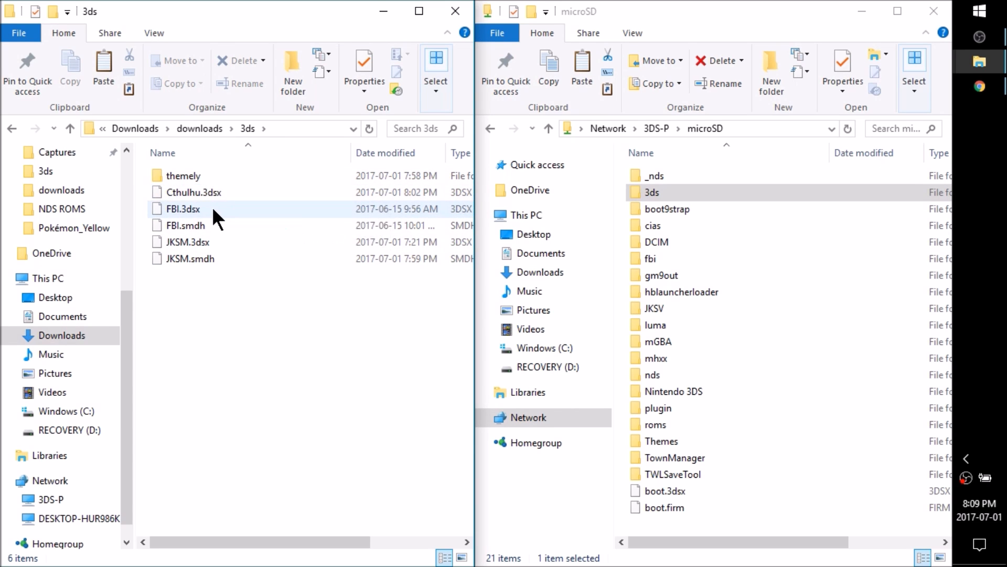
{"action": "mouse_move", "coordinate": [188, 242]}
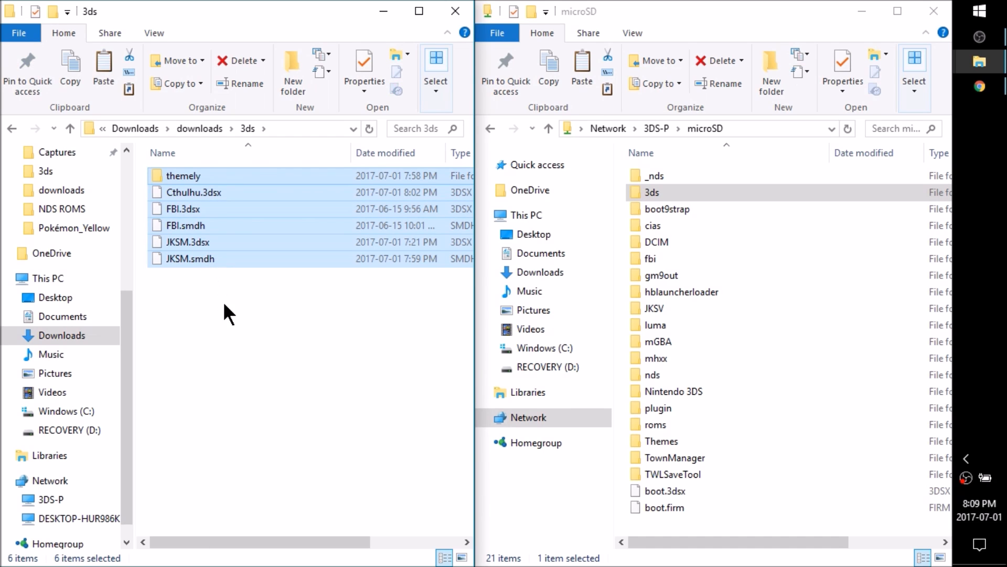
{"action": "left_click", "coordinate": [182, 208]}
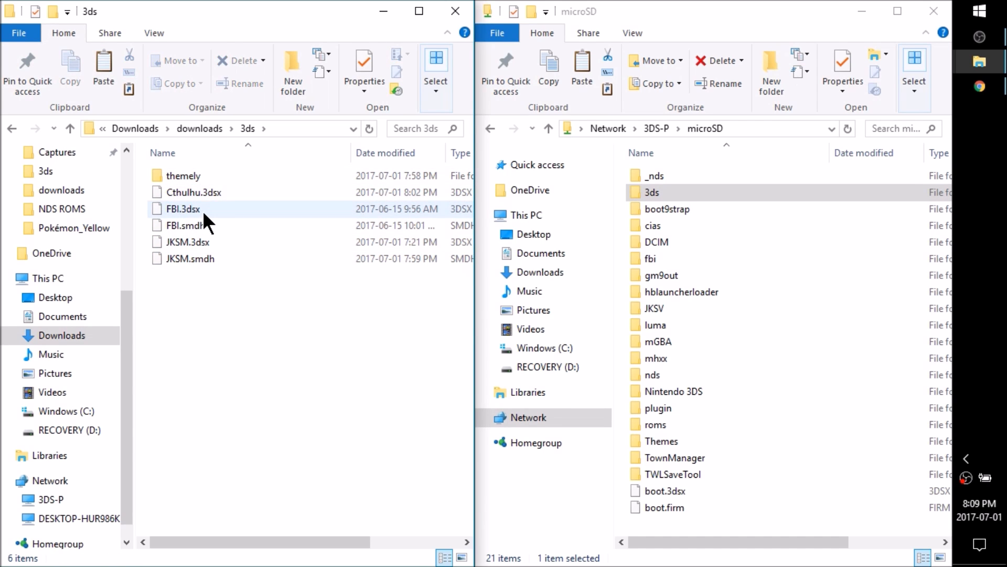
{"action": "mouse_move", "coordinate": [183, 208]}
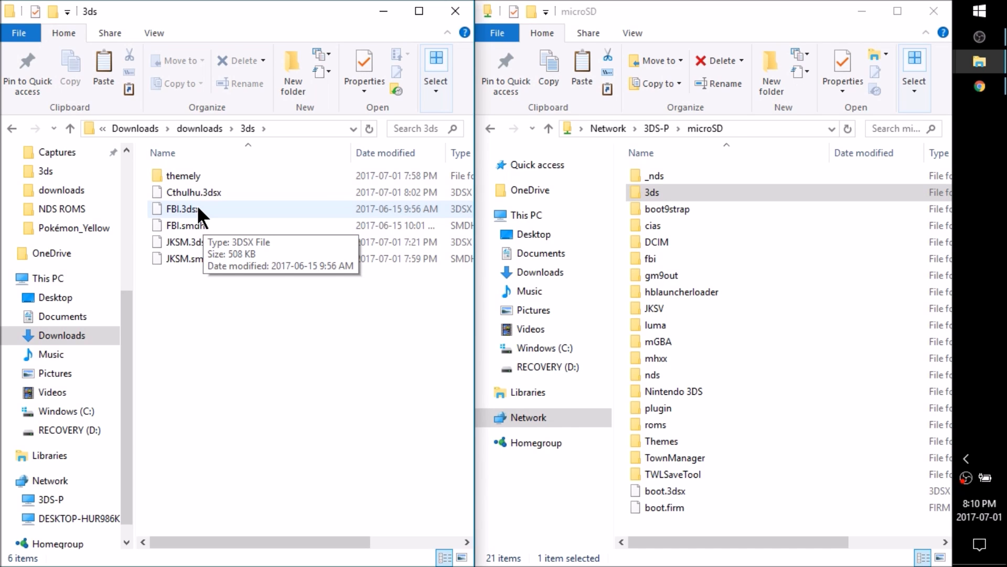
{"action": "left_click", "coordinate": [70, 128]}
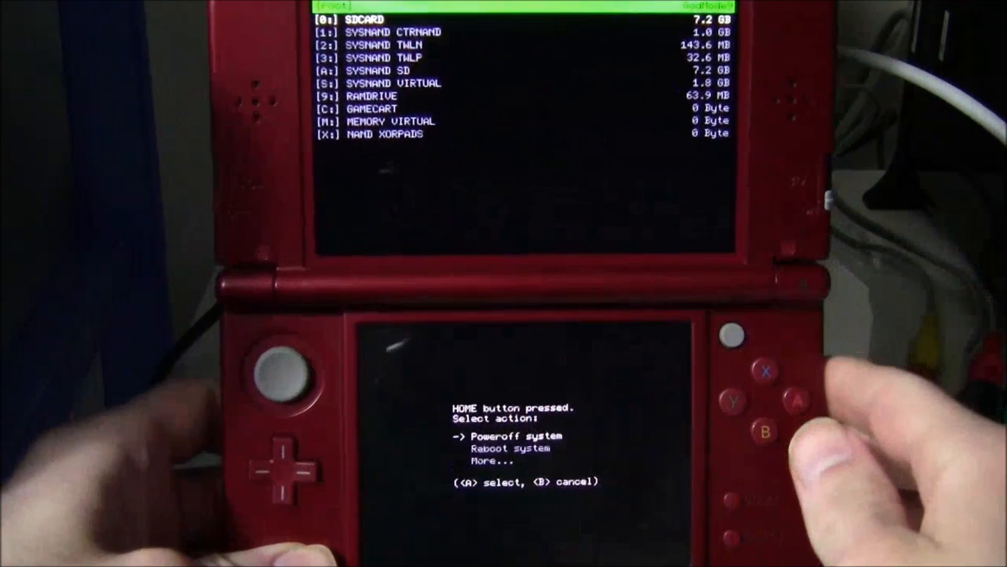
Move to More... in the GodMode9 HOME menu to list the extra actions
{"action": "key", "text": "down"}
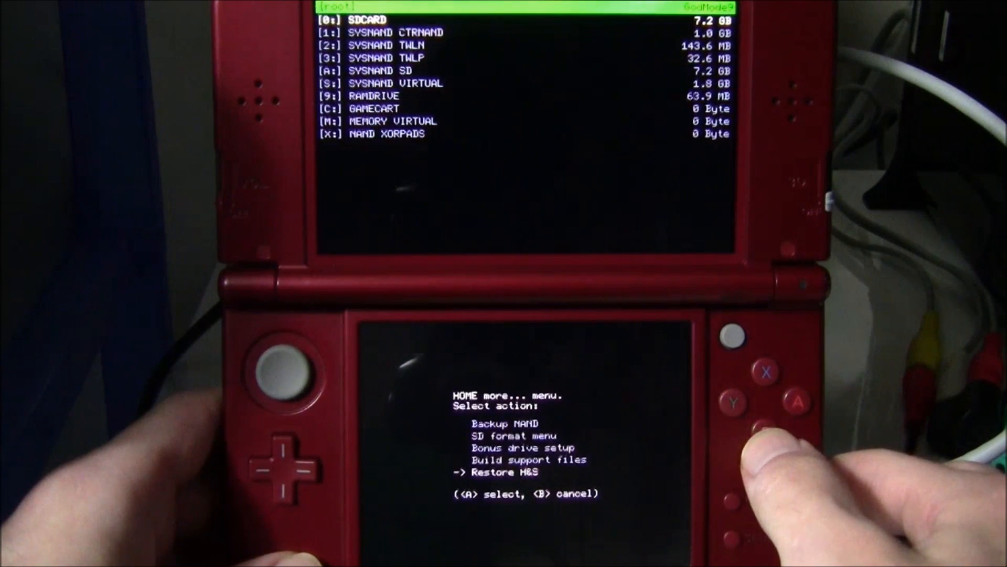
Choose Restore H&S and answer the SysNAND write-unlock prompt
{"action": "key", "text": "a"}
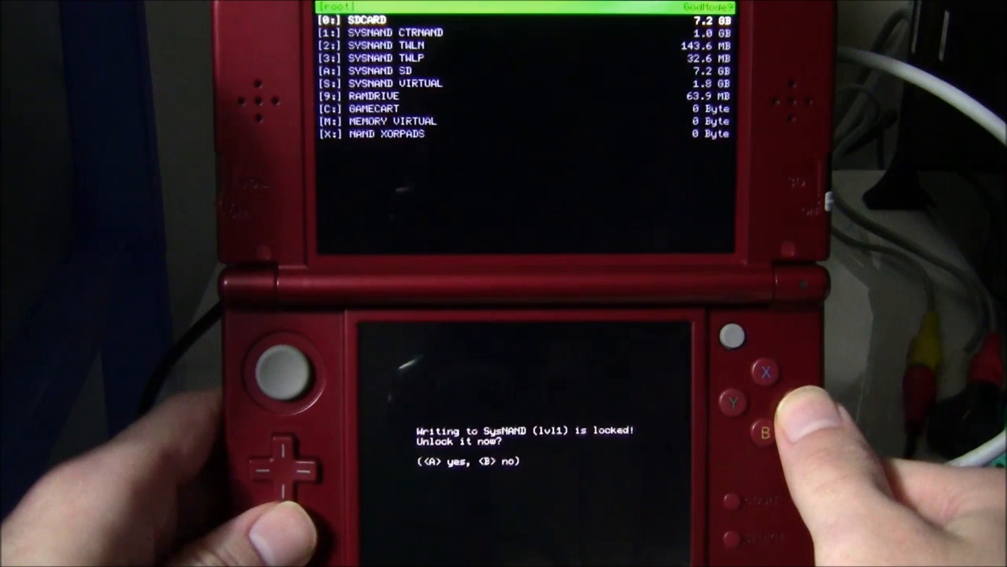
{"action": "key", "text": "a"}
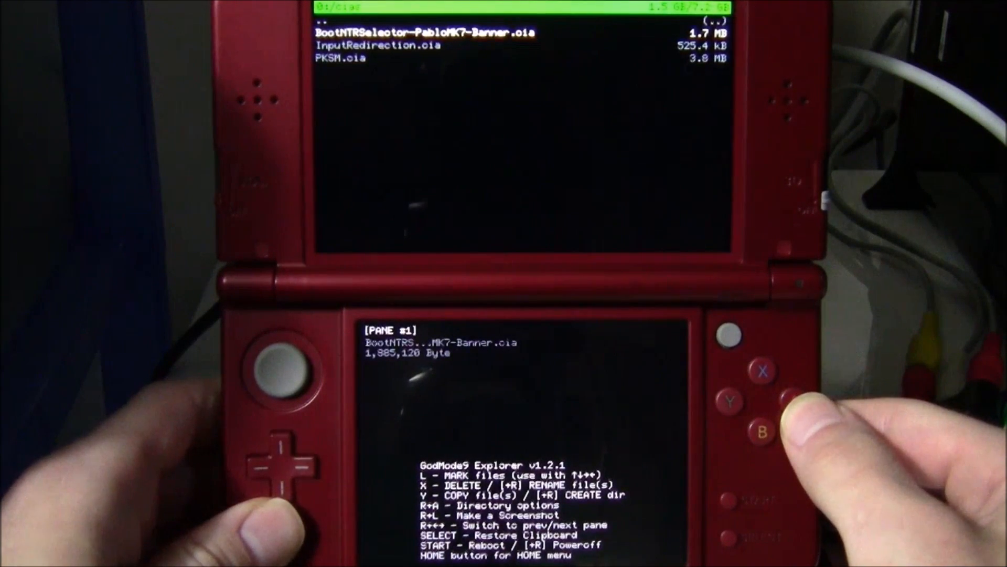
Bring up the file menu for BootNTRSelector-PabloMK7-Banner.cia and move to the mount option
{"action": "key", "text": "a"}
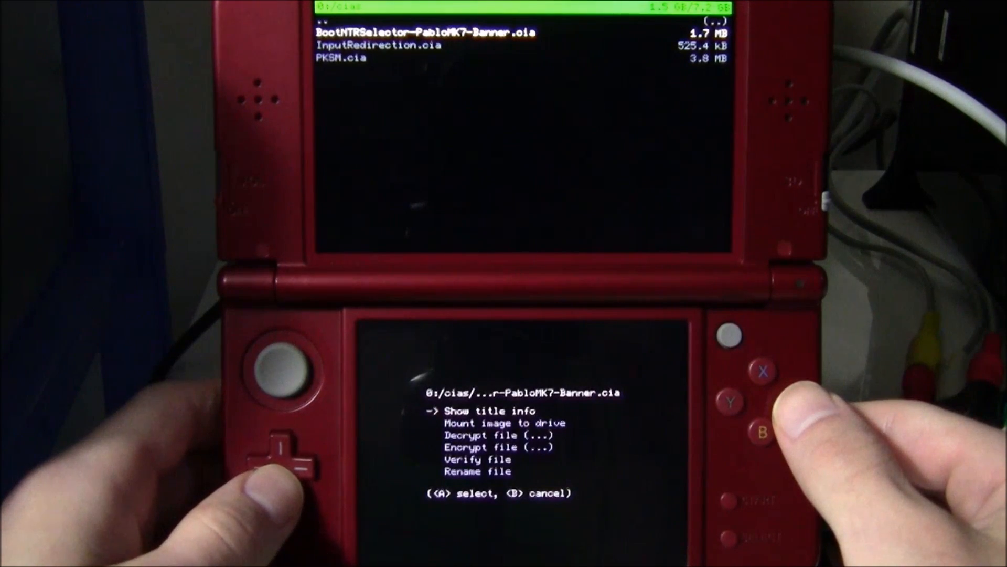
{"action": "key", "text": "down"}
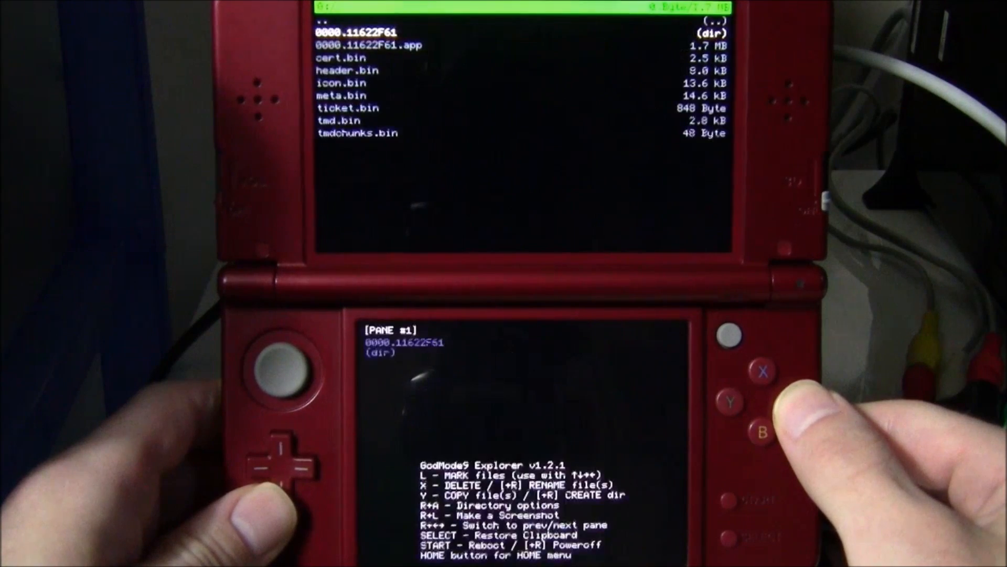
Inject 0000.11622F61.app into Health & Safety, unlocking SysNAND writing and continuing after success
{"action": "left_click", "coordinate": [794, 400]}
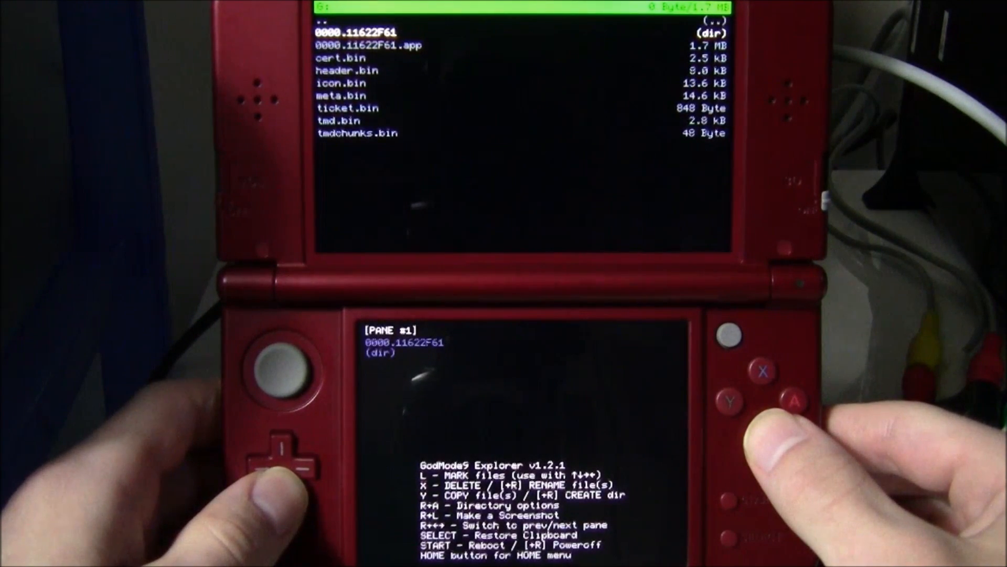
{"action": "key", "text": "down"}
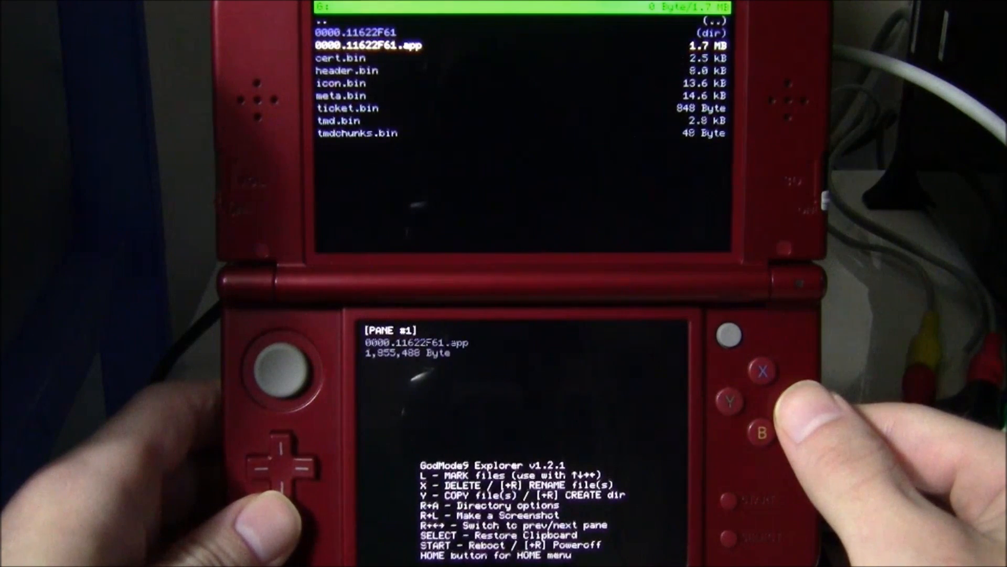
{"action": "key", "text": "A"}
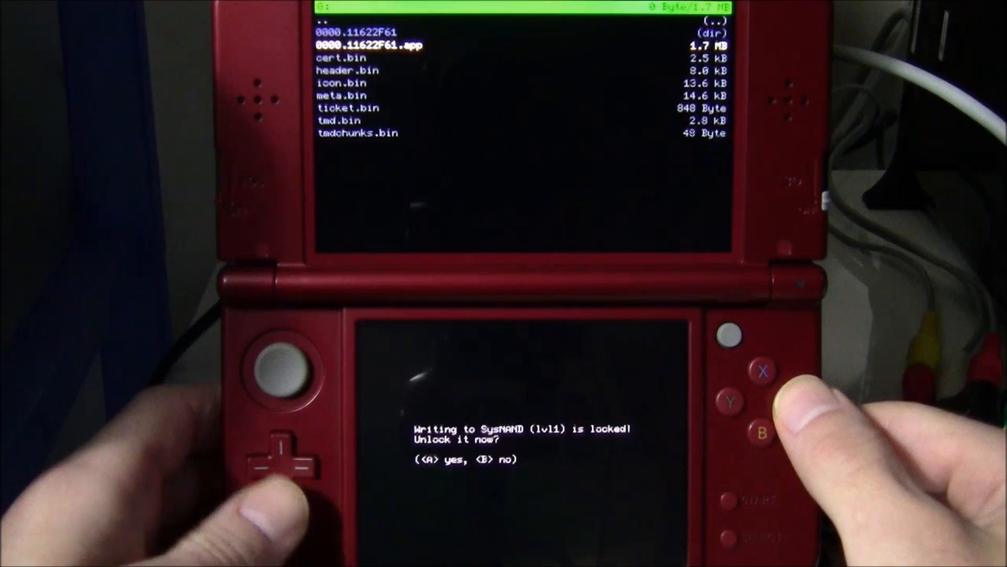
{"action": "key", "text": "a"}
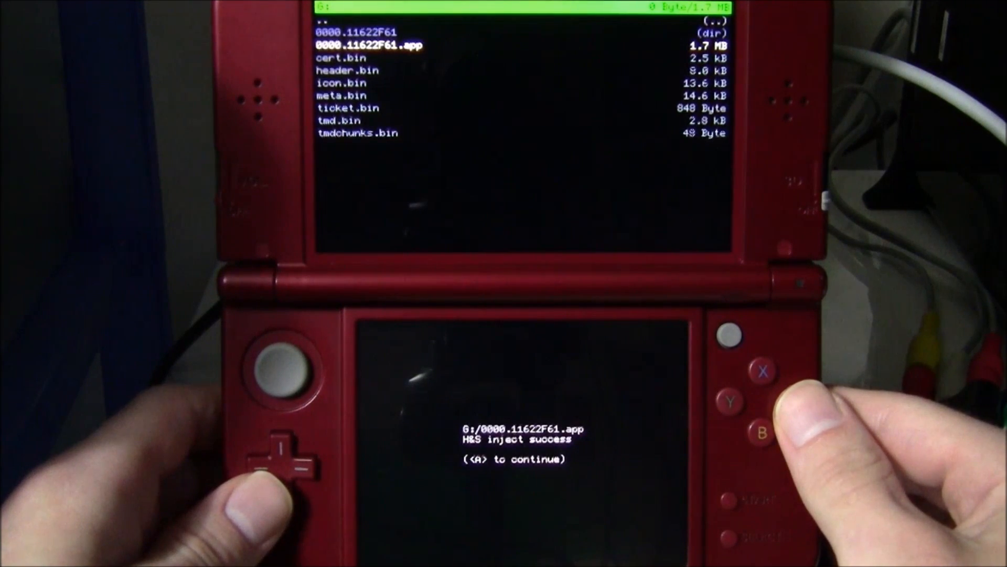
{"action": "key", "text": "A"}
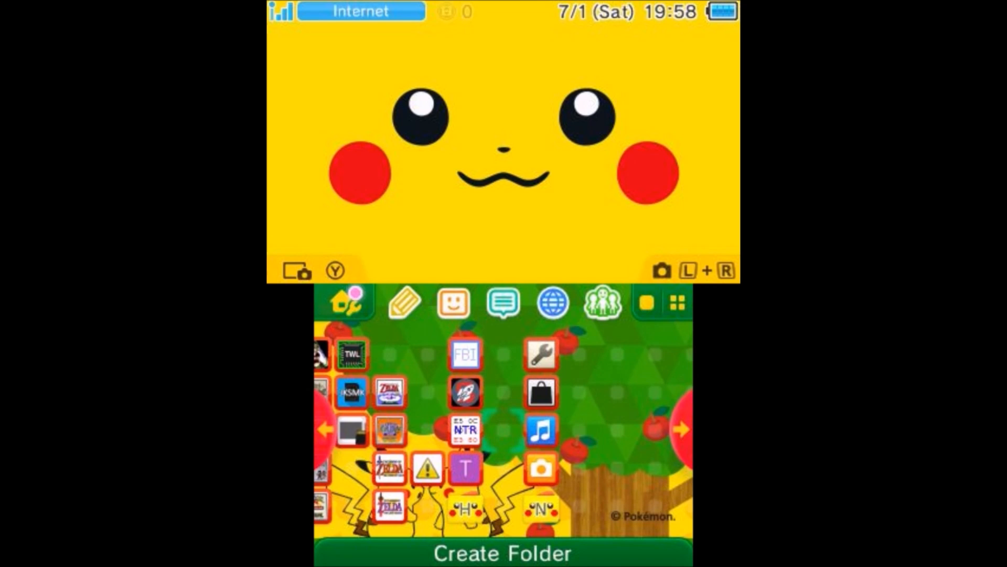
Launch Nintendo 3DS Sound, set it as the Rosalina hb title, then close it from the HOME Menu
{"action": "left_click", "coordinate": [540, 430]}
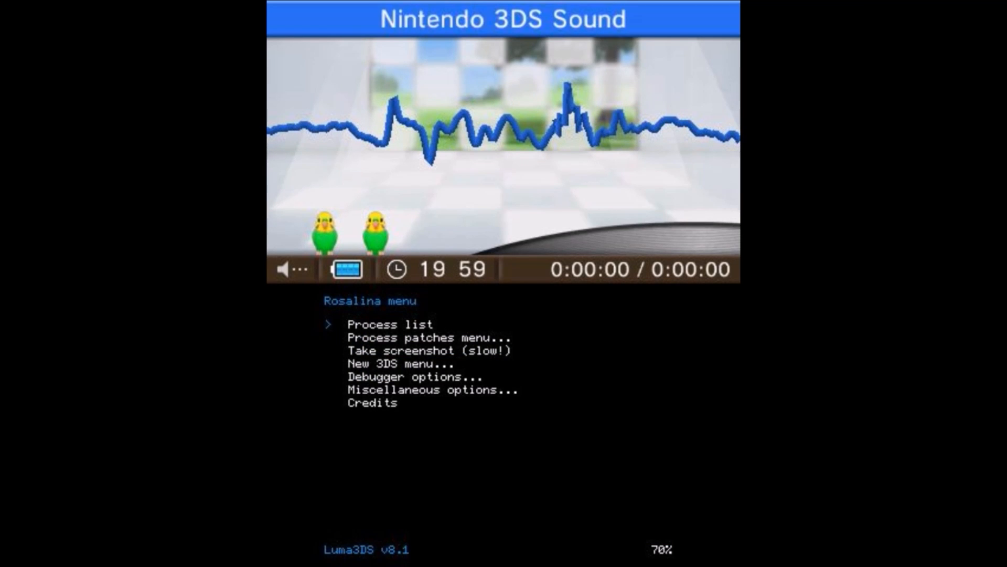
{"action": "key", "text": "Down"}
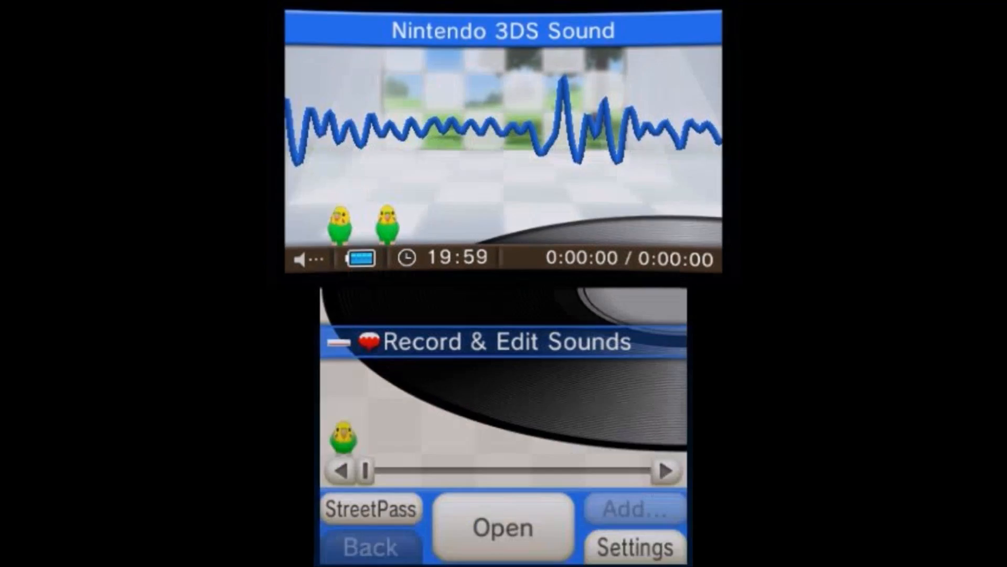
{"action": "key", "text": "home"}
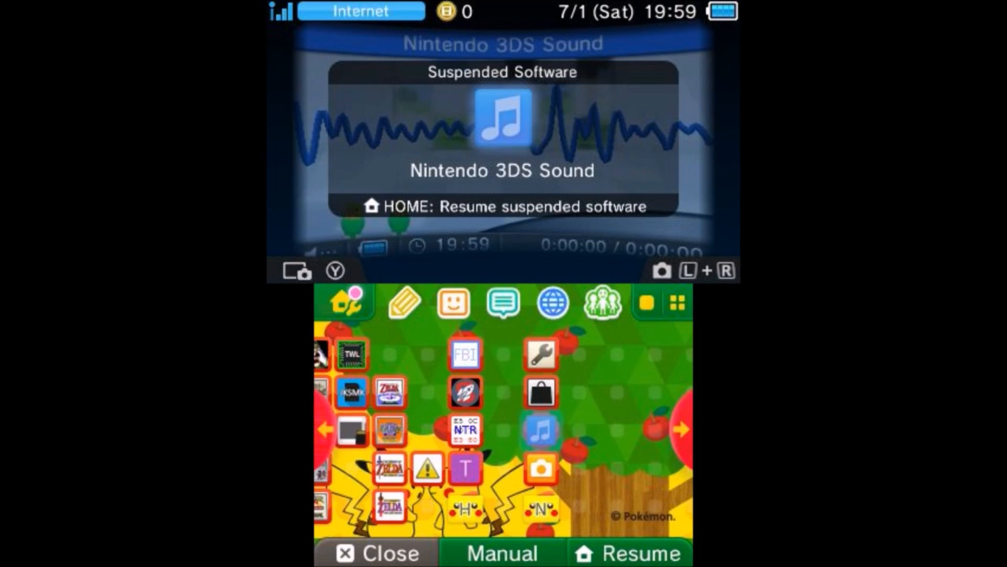
{"action": "left_click", "coordinate": [376, 551]}
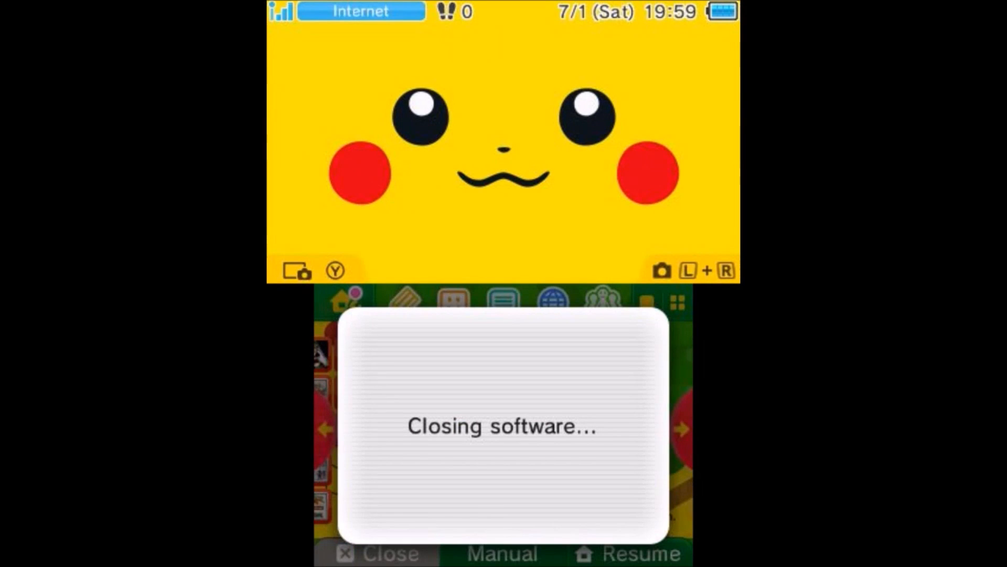
{"action": "left_click", "coordinate": [377, 553]}
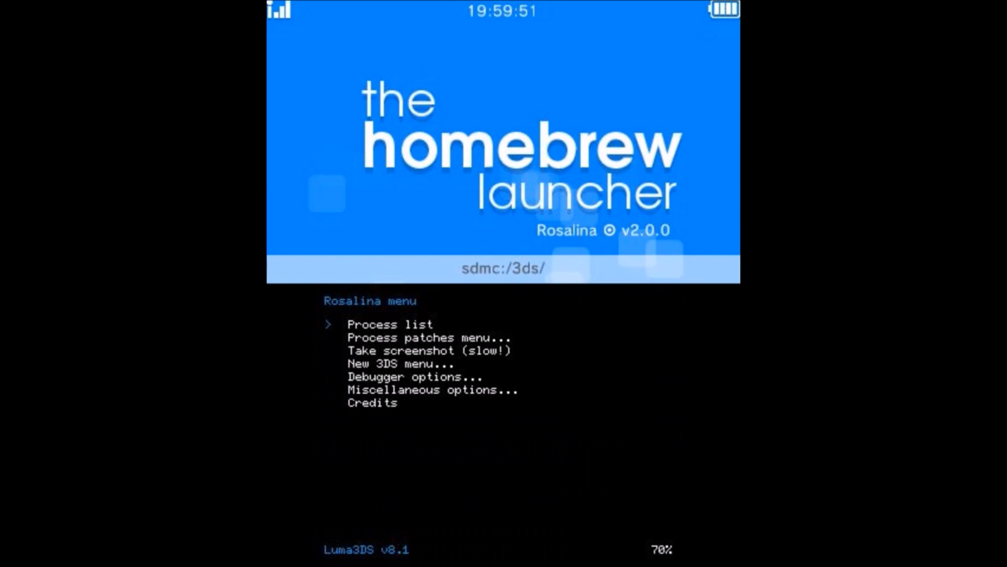
Bring up the Rosalina menu over the Homebrew Launcher running in Nintendo 3DS Sound
{"action": "key", "text": "down"}
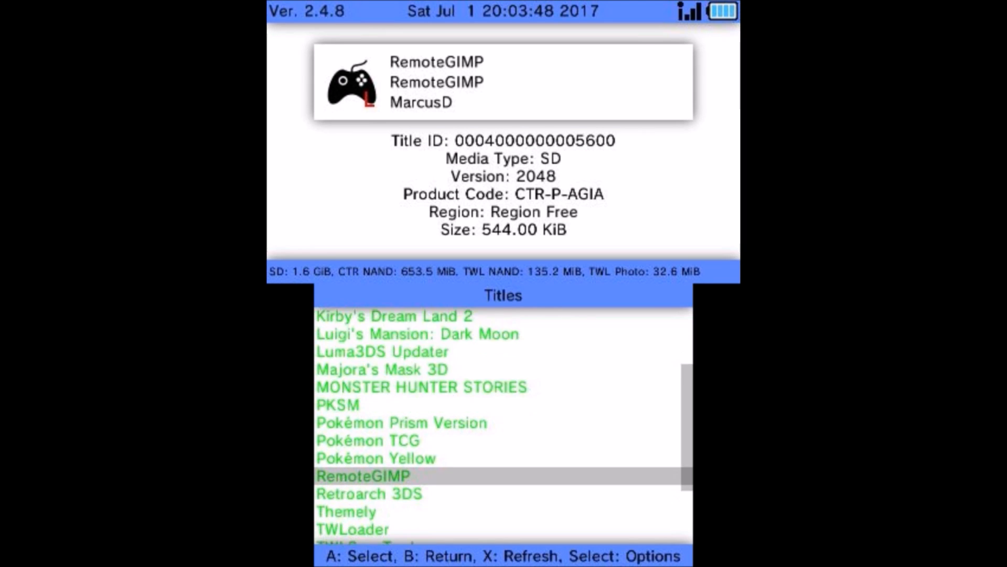
Delete Themely and PKSM titles together with their tickets in FBI
{"action": "scroll", "scroll_direction": "down", "scroll_amount": 3}
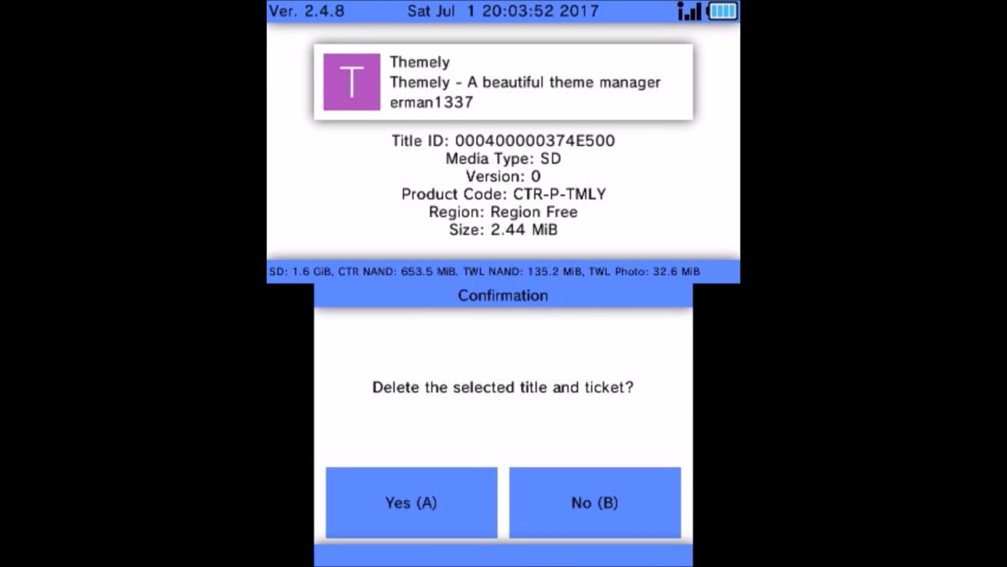
{"action": "left_click", "coordinate": [411, 503]}
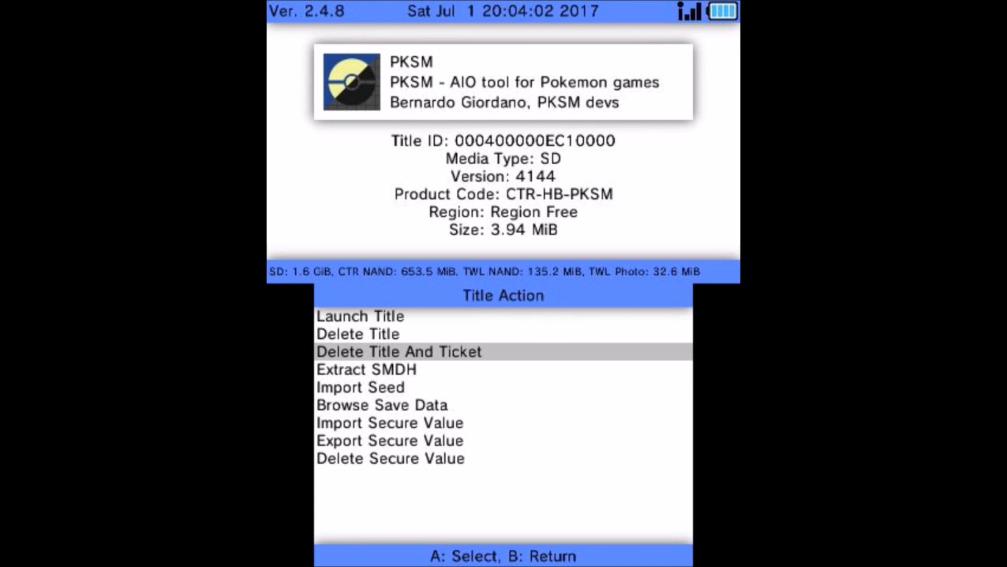
{"action": "left_click", "coordinate": [398, 352]}
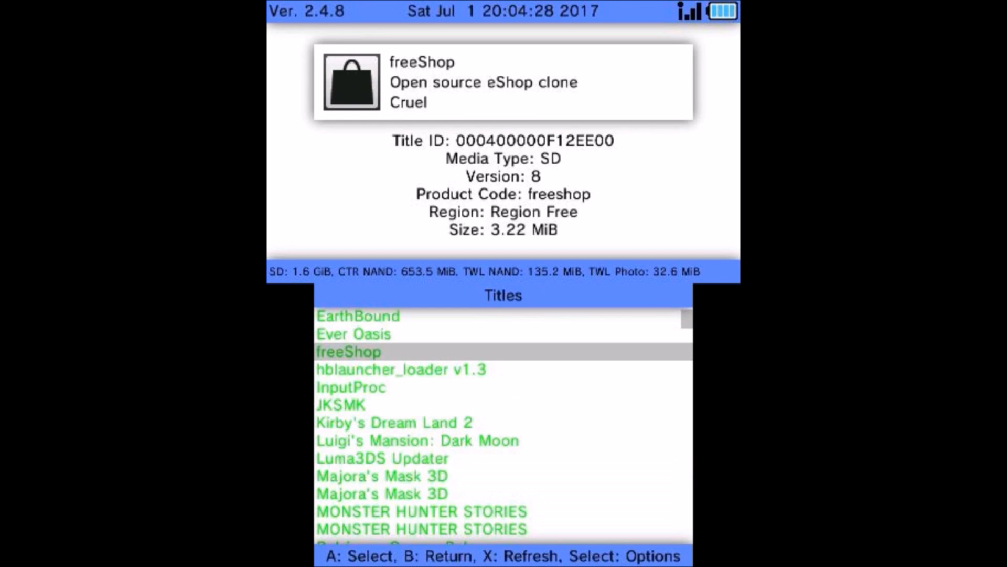
Delete Boot NTR Selector with its ticket, then exit FBI to the HOME Menu
{"action": "key", "text": "up"}
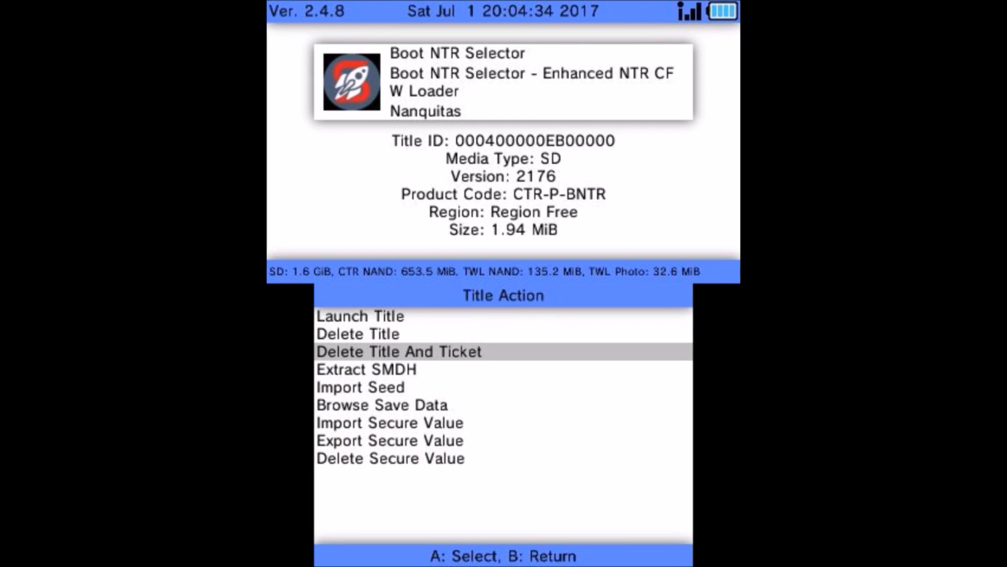
{"action": "left_click", "coordinate": [396, 352]}
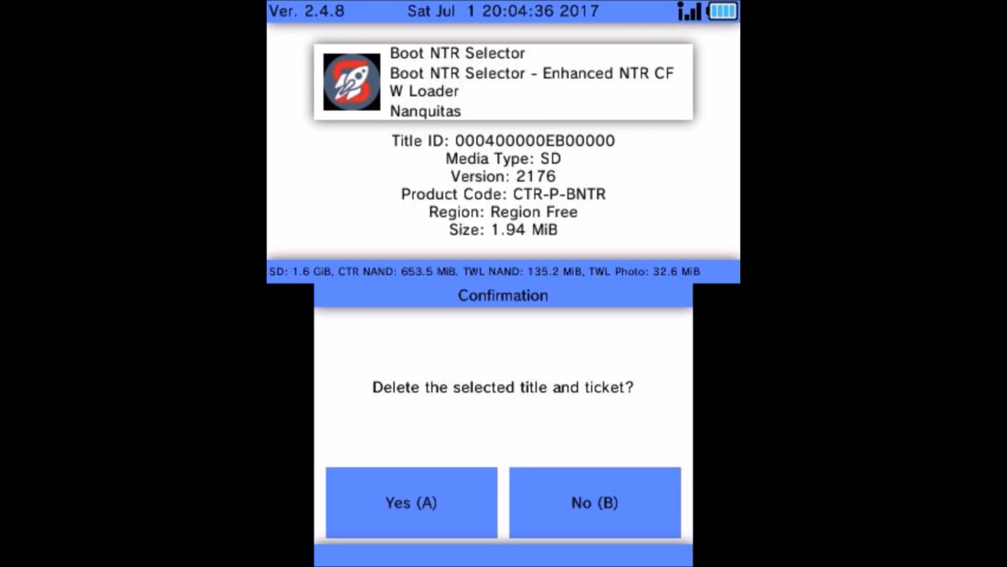
{"action": "left_click", "coordinate": [410, 501]}
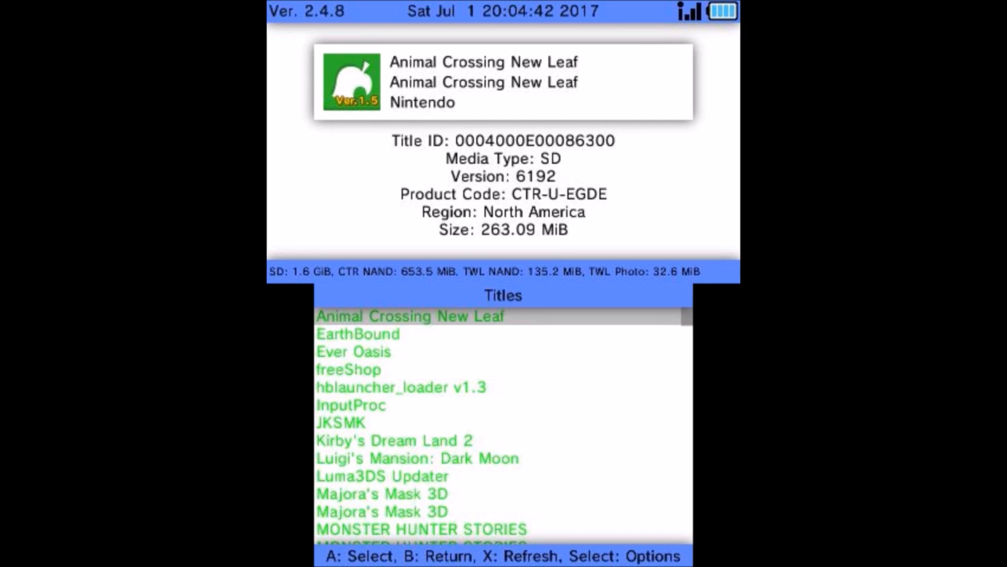
{"action": "key", "text": "b"}
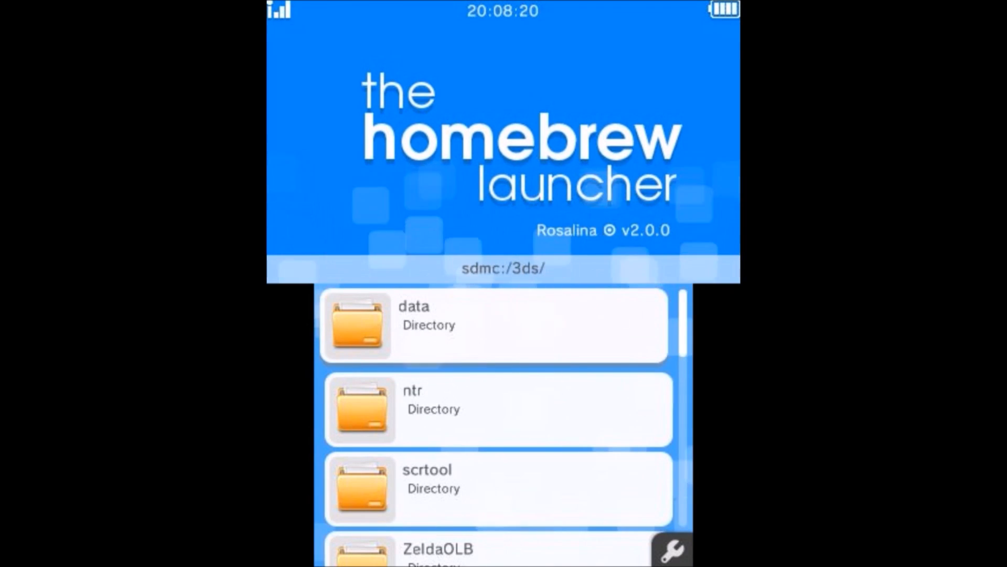
{"action": "scroll", "scroll_direction": "down", "scroll_amount": 3}
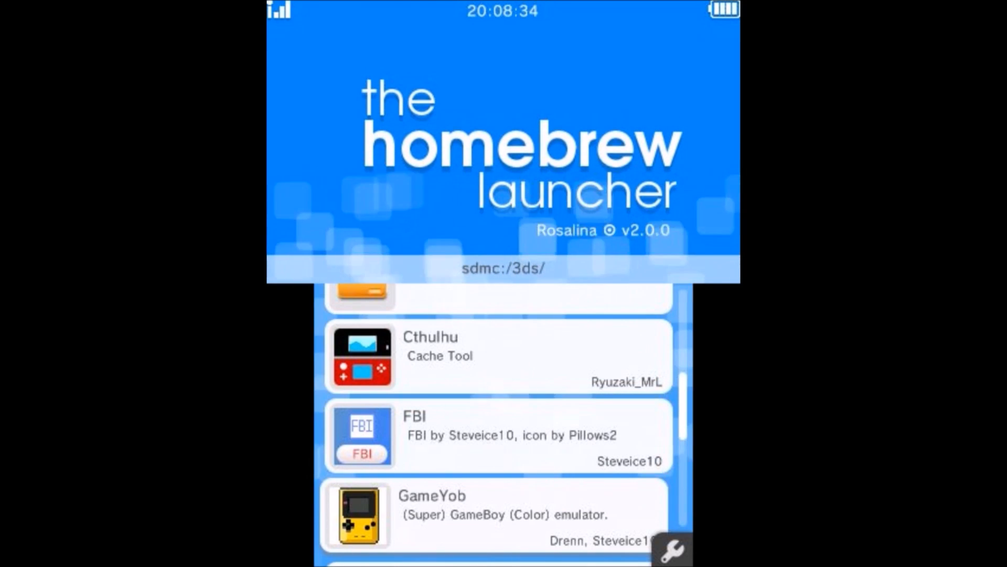
{"action": "scroll", "scroll_direction": "down", "scroll_amount": 3}
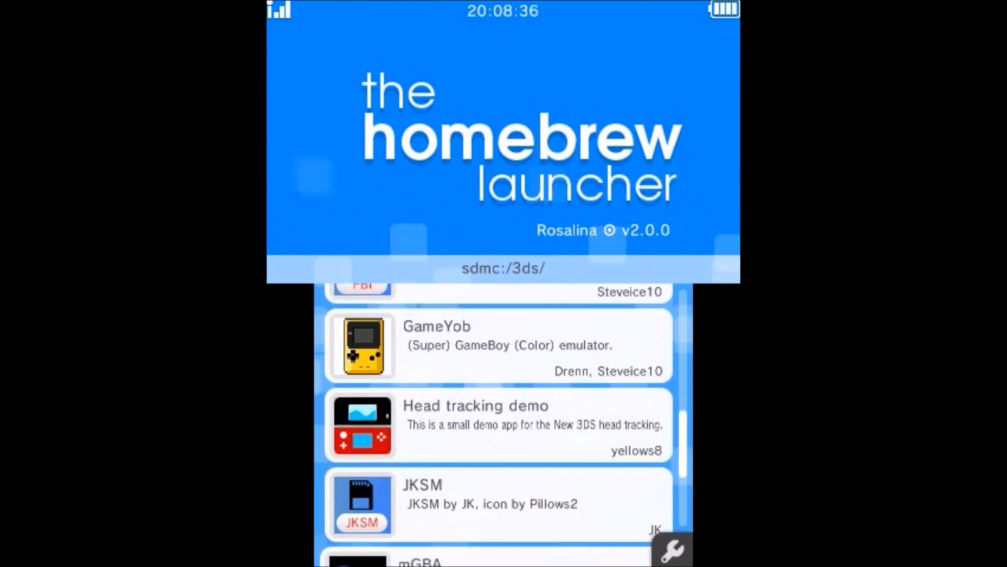
{"action": "scroll", "scroll_direction": "down", "scroll_amount": 3}
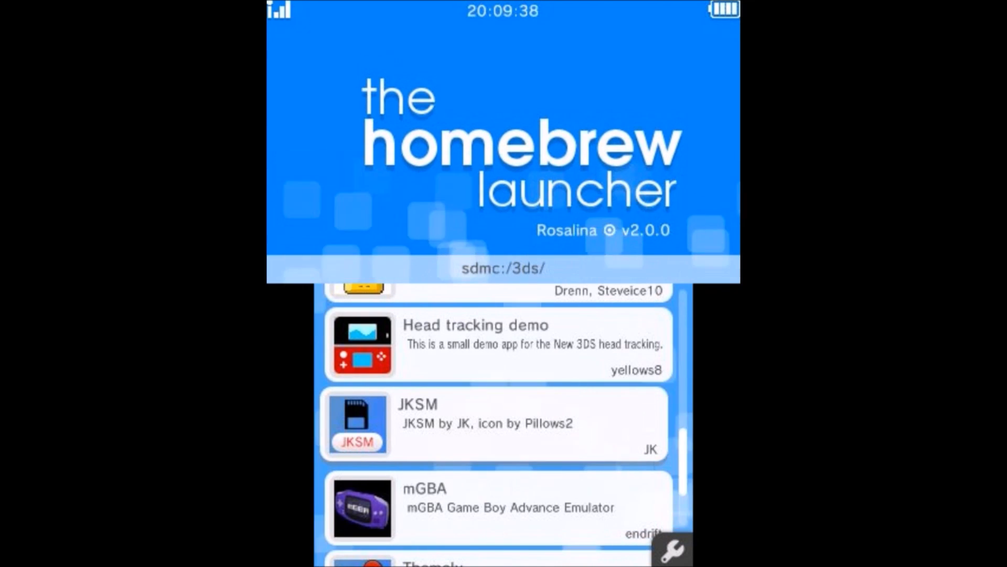
{"action": "scroll", "scroll_direction": "down", "scroll_amount": 3}
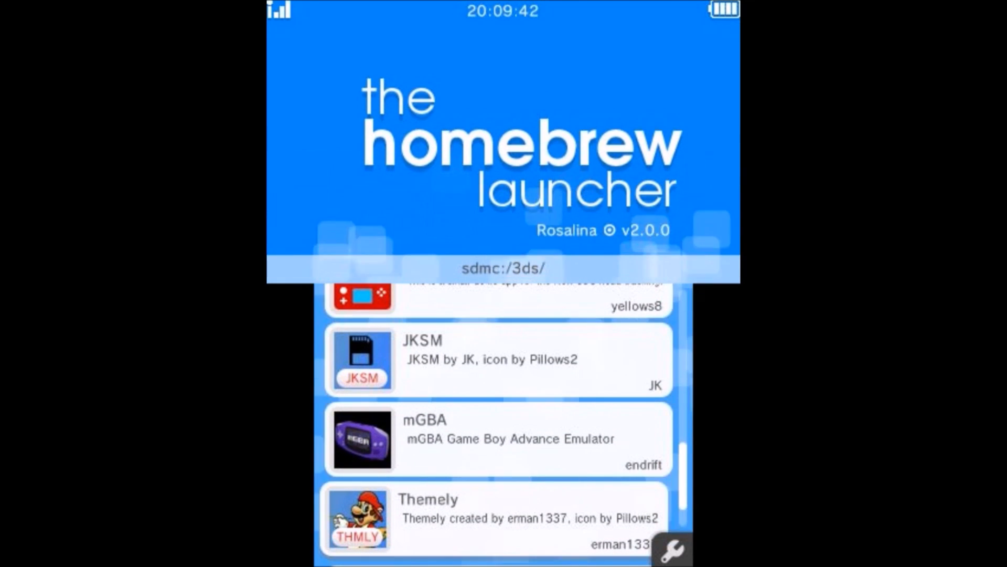
{"action": "scroll", "scroll_direction": "down", "scroll_amount": 3}
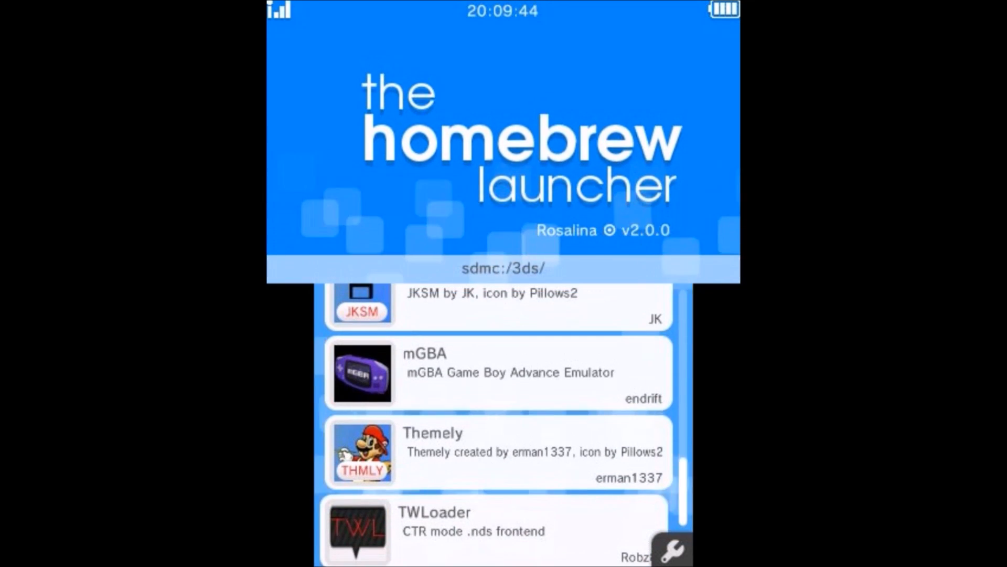